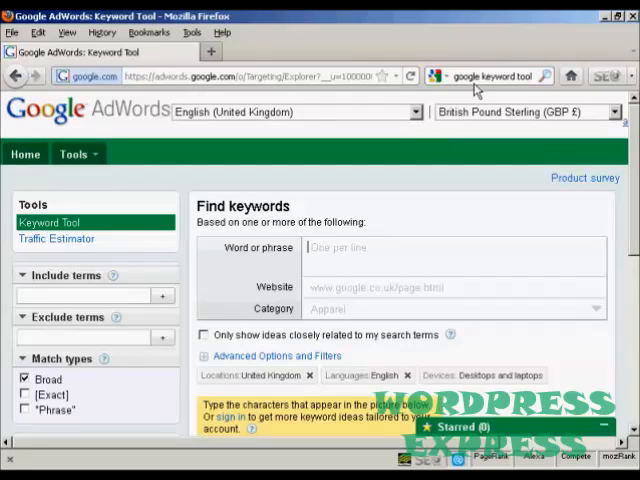
pyautogui.moveTo(544, 96)
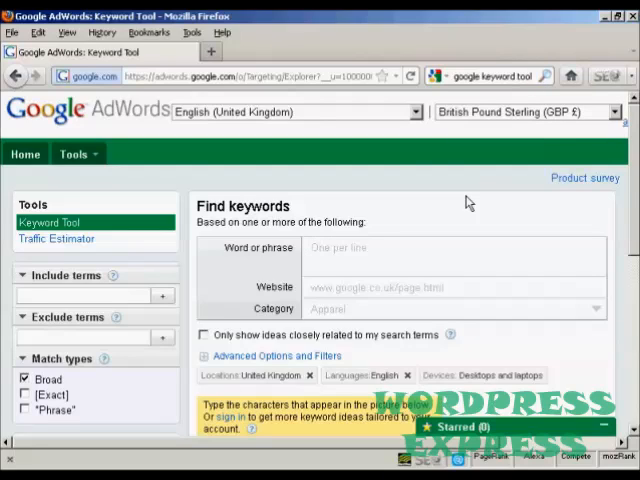
pyautogui.moveTo(350, 244)
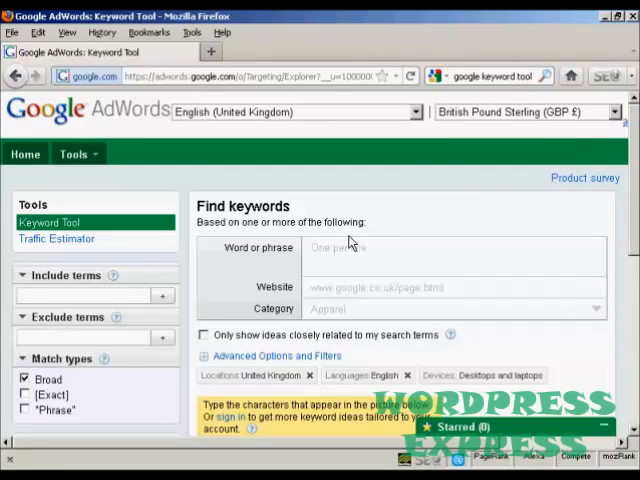
# - Enter 'Affiliate marketing' as the phrase and restrict ideas to ones closely related to it
pyautogui.click(340, 248)
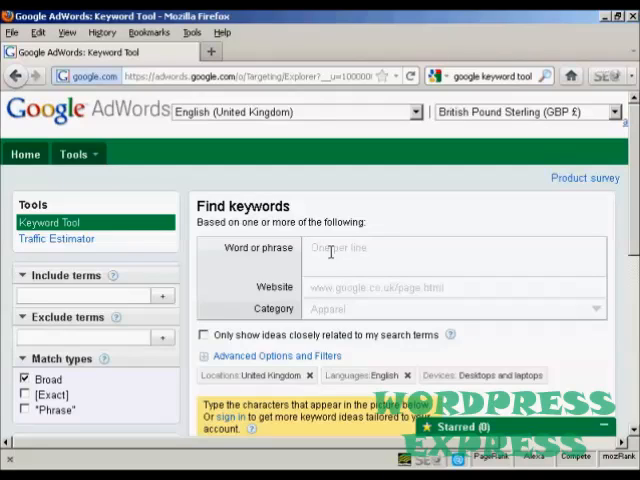
pyautogui.click(312, 246)
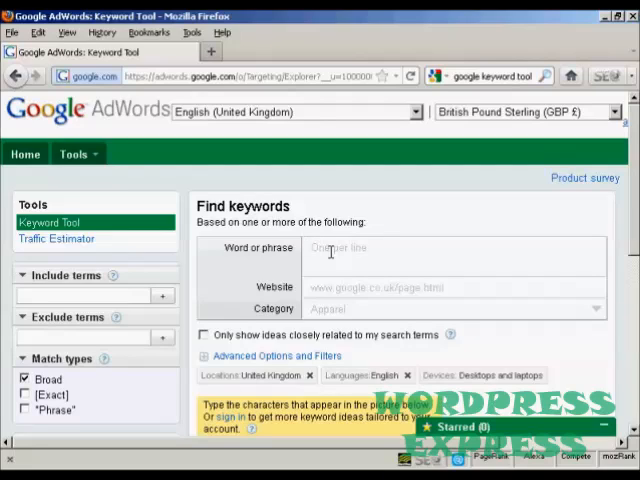
pyautogui.write('Af')
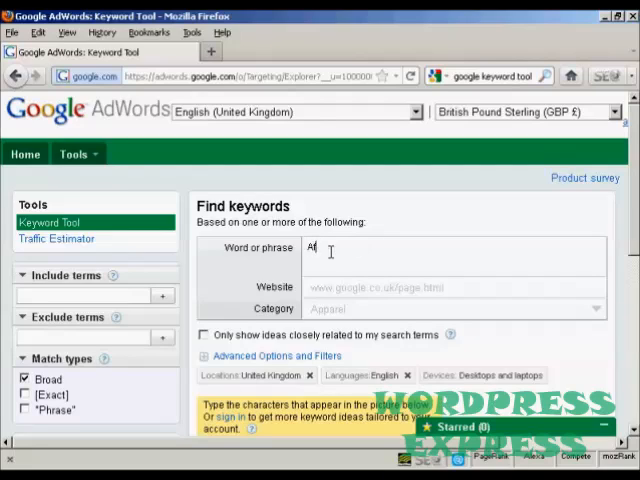
pyautogui.write('Affiliate')
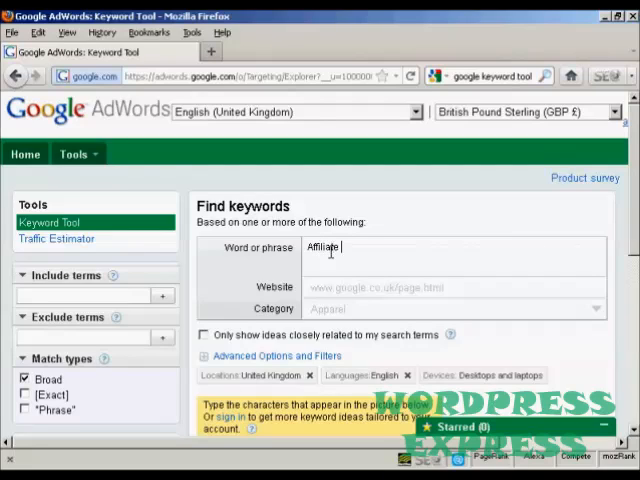
pyautogui.write('marketing')
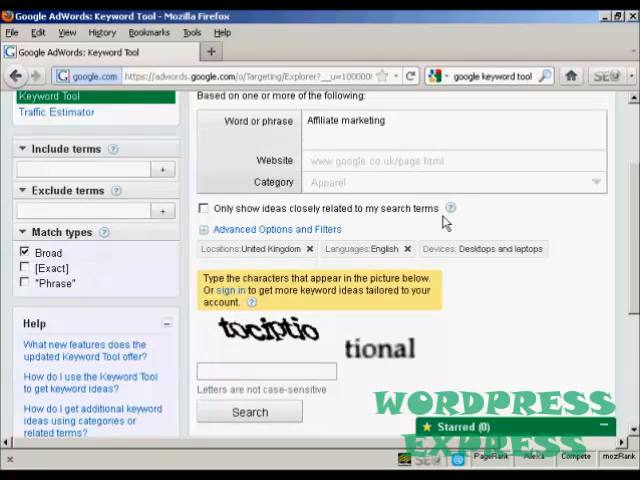
pyautogui.click(204, 208)
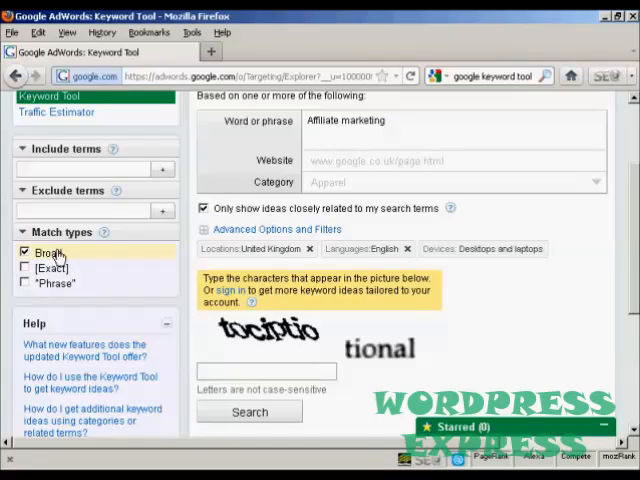
pyautogui.moveTo(58, 292)
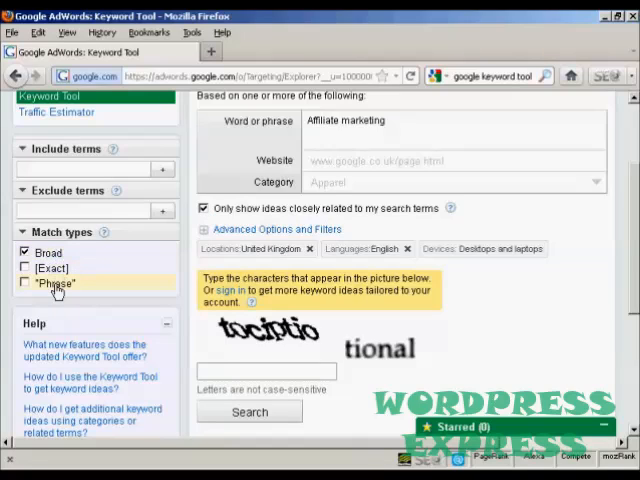
pyautogui.moveTo(112, 258)
pyautogui.write('t')
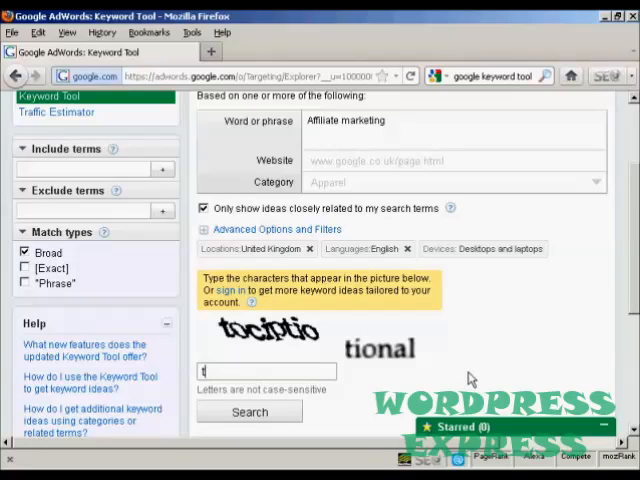
# - Fill in the captcha characters and submit the affiliate marketing keyword search
pyautogui.write('ociptio tional')
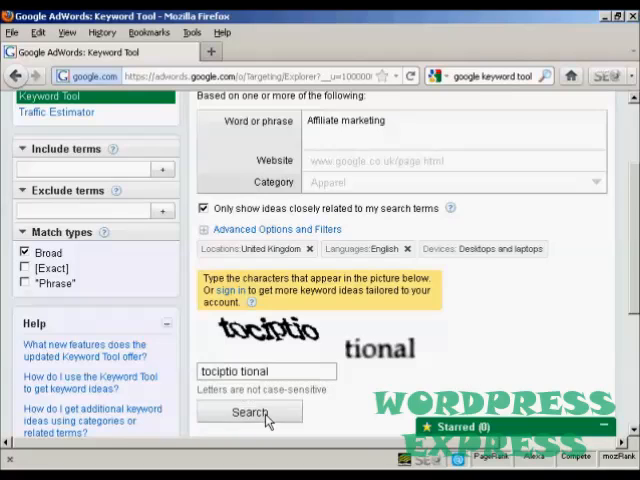
pyautogui.click(248, 416)
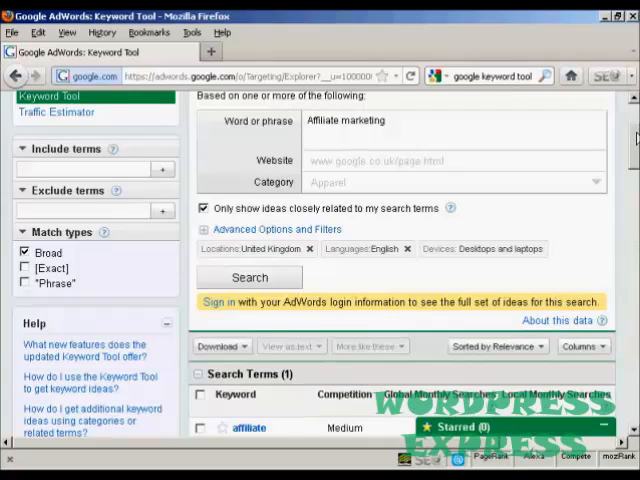
# - Scroll down the results page until the 100-idea Keyword ideas table is in view
pyautogui.scroll(-3)
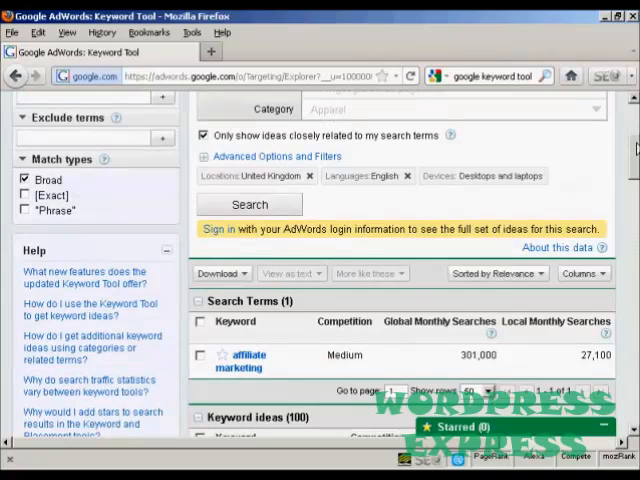
pyautogui.scroll(-3)
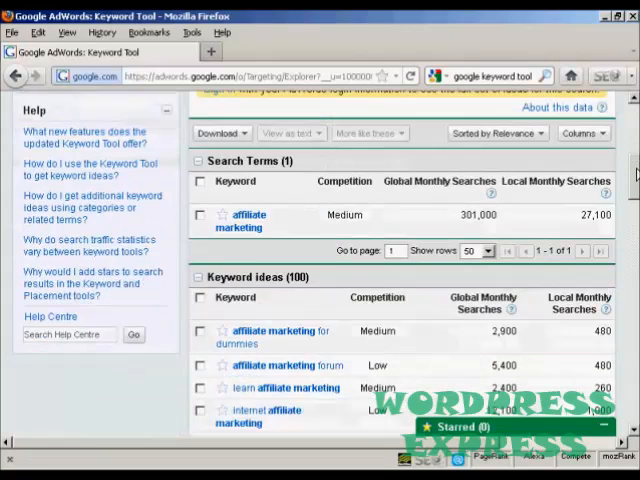
pyautogui.scroll(-3)
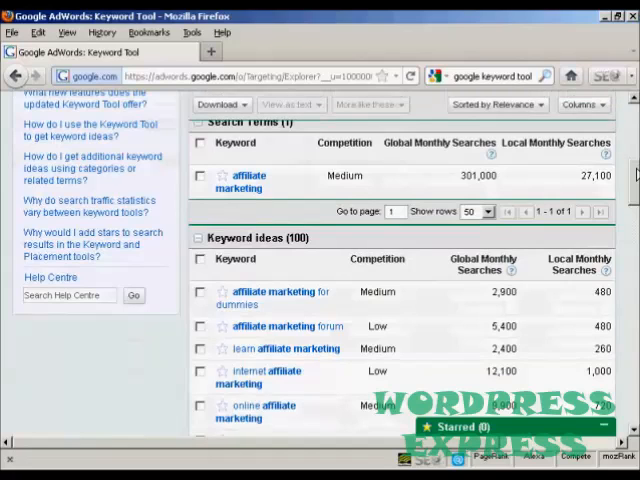
pyautogui.scroll(-3)
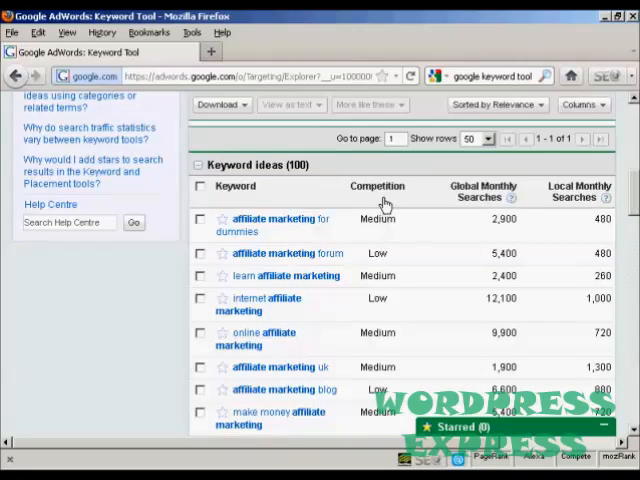
pyautogui.moveTo(460, 202)
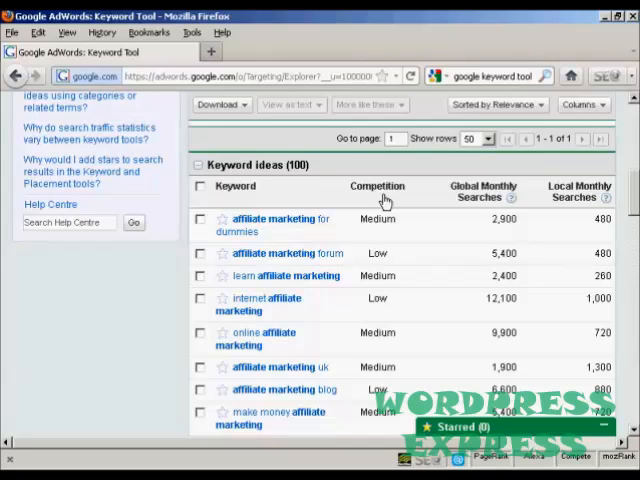
pyautogui.moveTo(470, 204)
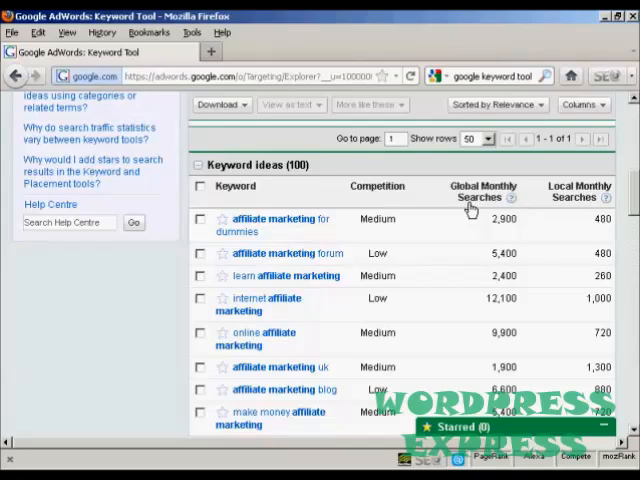
pyautogui.moveTo(580, 200)
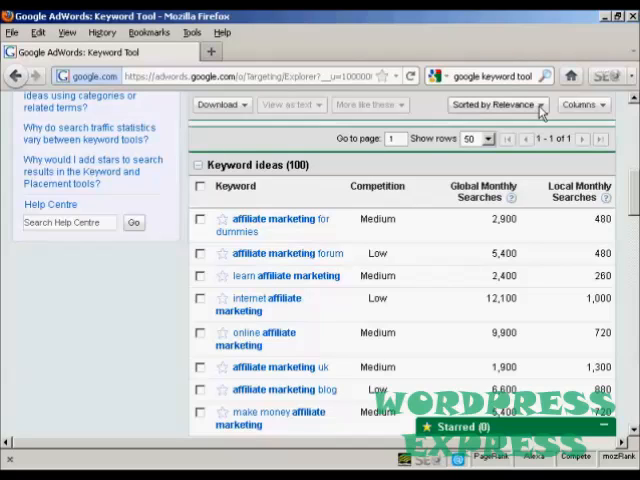
# - Sort the keyword ideas by Global Monthly Searches in descending order
pyautogui.click(498, 104)
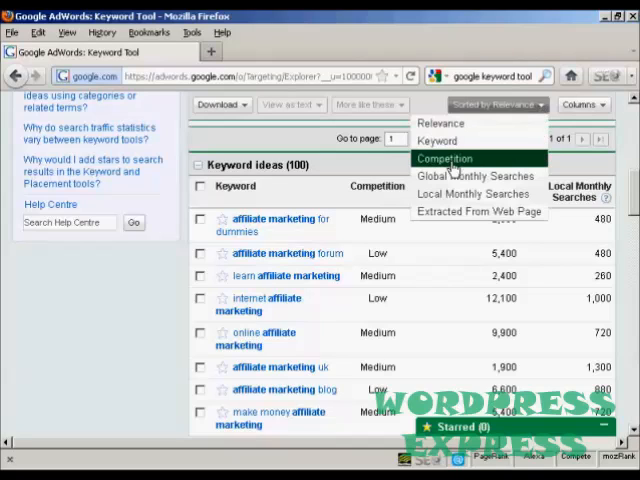
pyautogui.moveTo(476, 176)
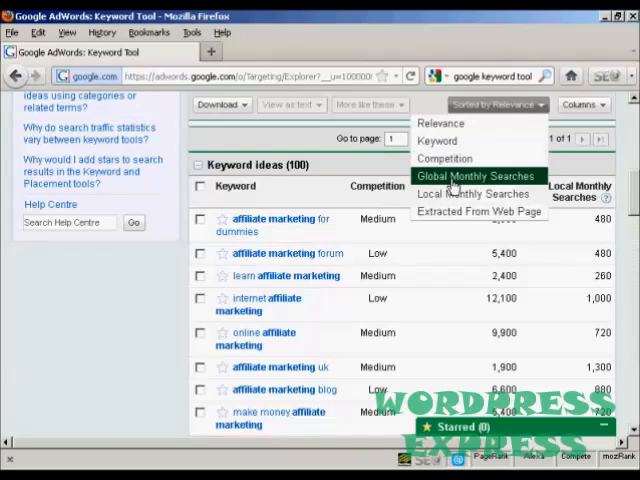
pyautogui.moveTo(476, 192)
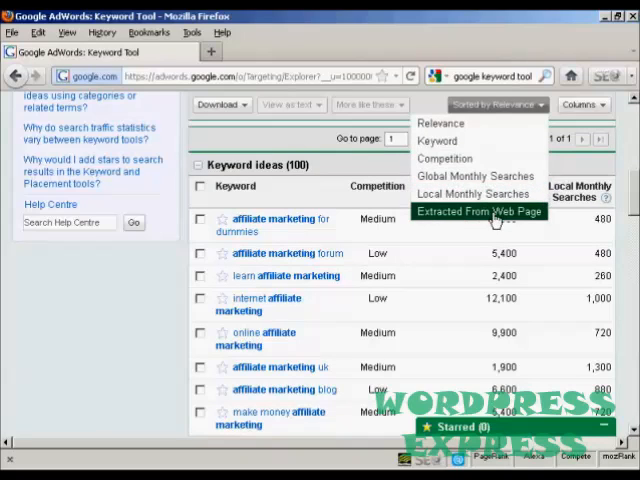
pyautogui.moveTo(444, 158)
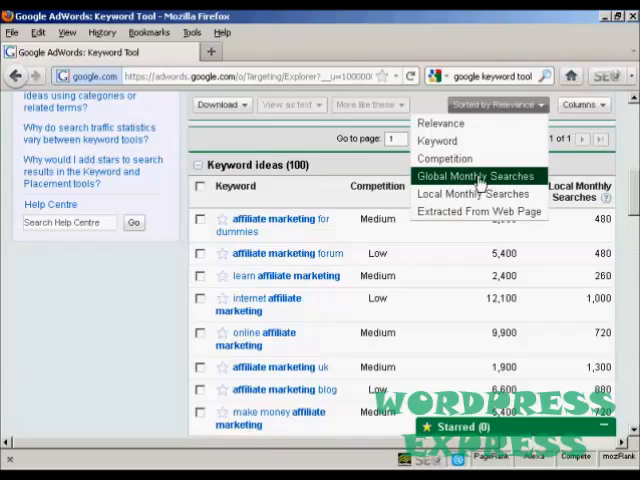
pyautogui.click(476, 176)
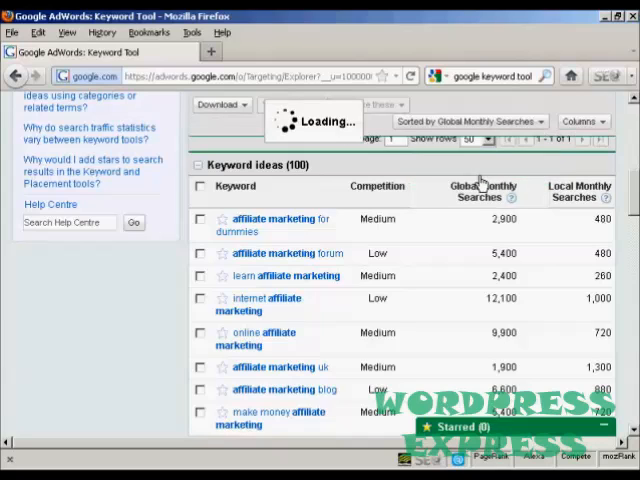
pyautogui.click(490, 192)
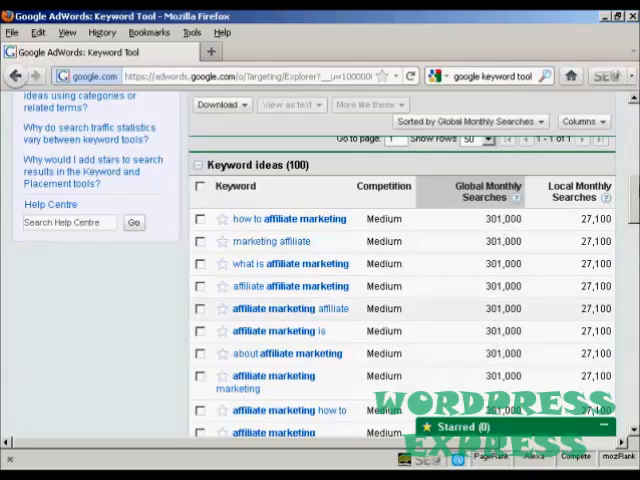
# - Tick 'website for affiliate marketing', 'affiliate marketing on the internet' and 'affiliate marketing program' in the list
pyautogui.scroll(-3)
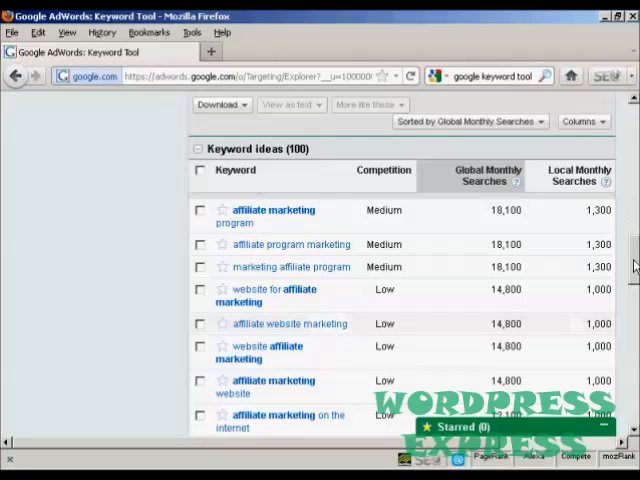
pyautogui.scroll(-3)
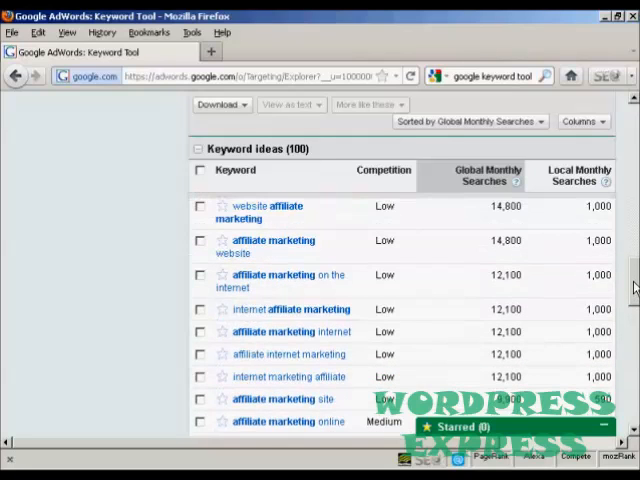
pyautogui.scroll(-3)
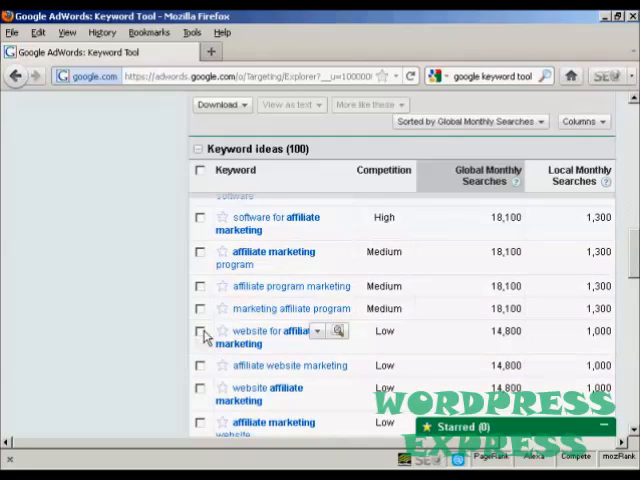
pyautogui.click(200, 332)
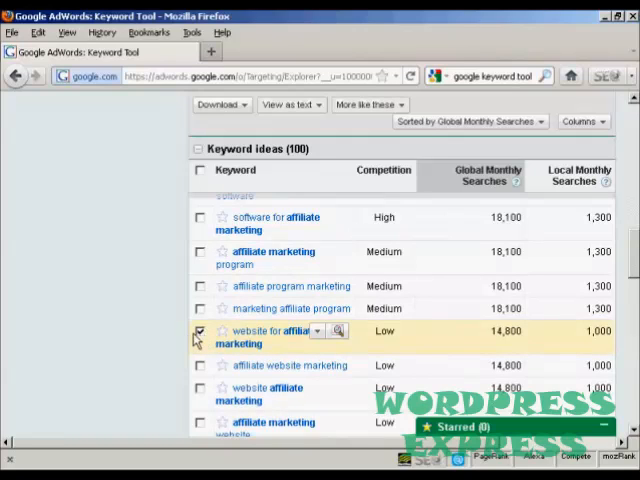
pyautogui.click(200, 332)
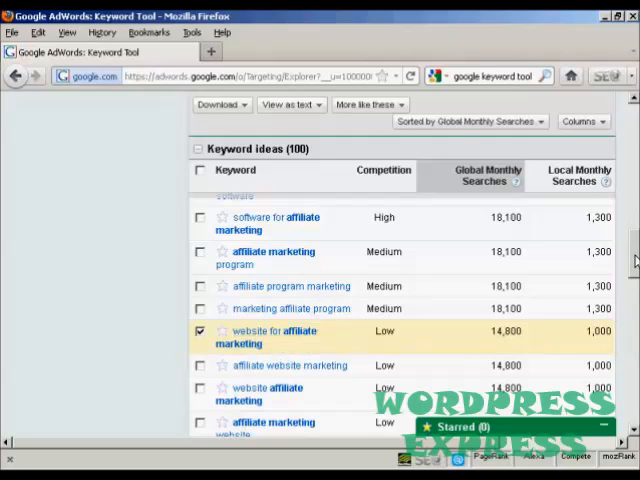
pyautogui.scroll(-3)
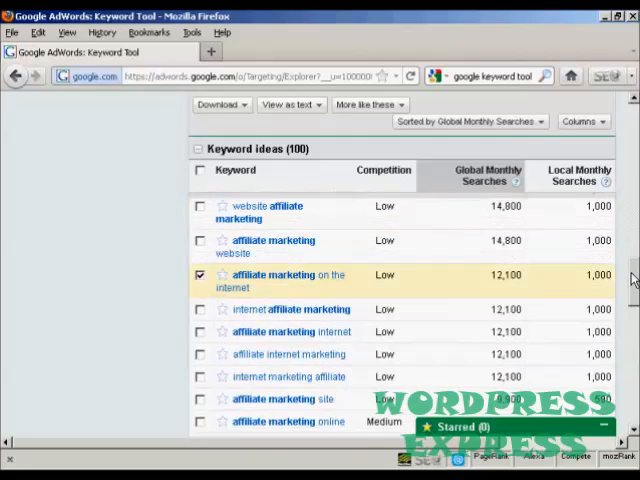
pyautogui.scroll(-3)
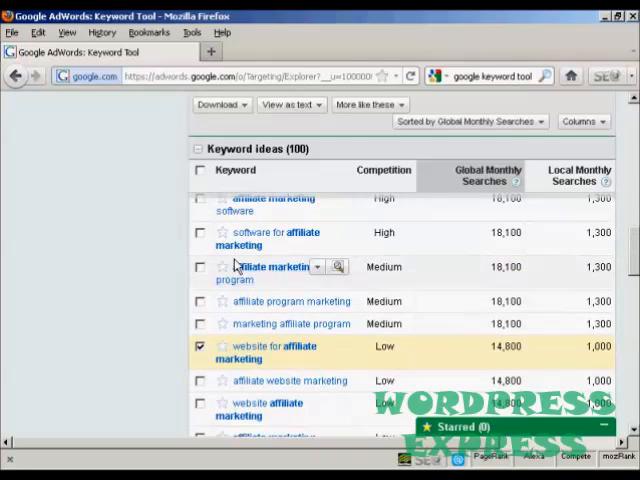
pyautogui.click(200, 266)
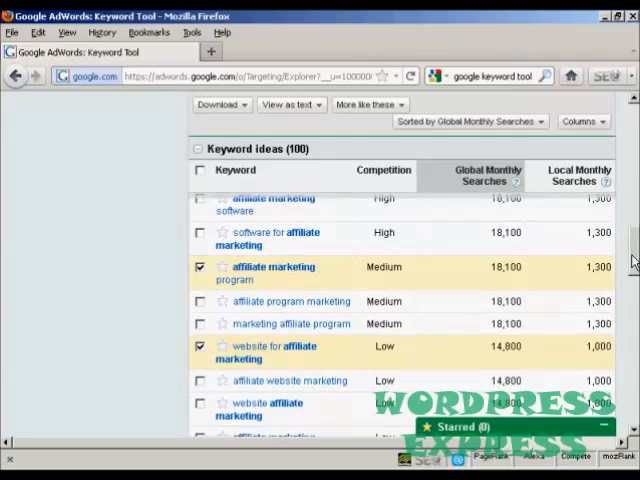
pyautogui.scroll(-3)
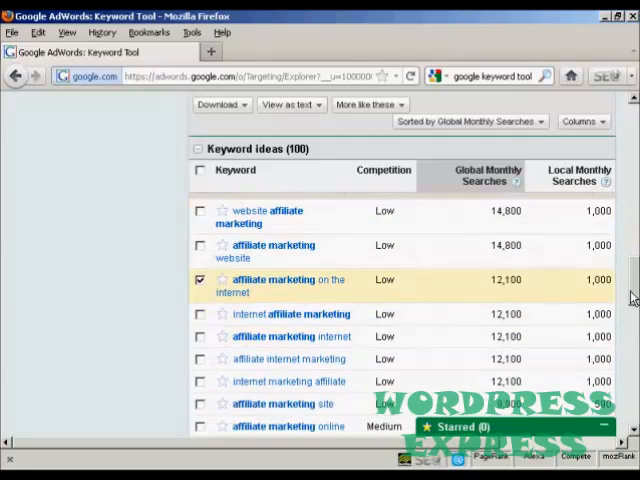
pyautogui.scroll(-3)
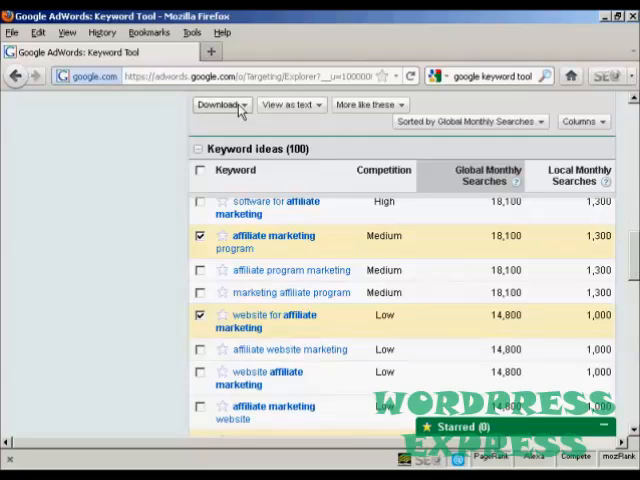
# - Export the three selected ideas as 'CSV for Excel' and save the file via Firefox's dialog
pyautogui.click(218, 104)
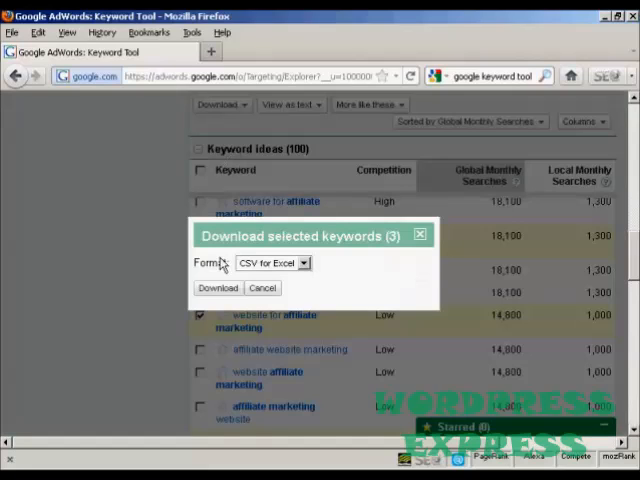
pyautogui.moveTo(216, 278)
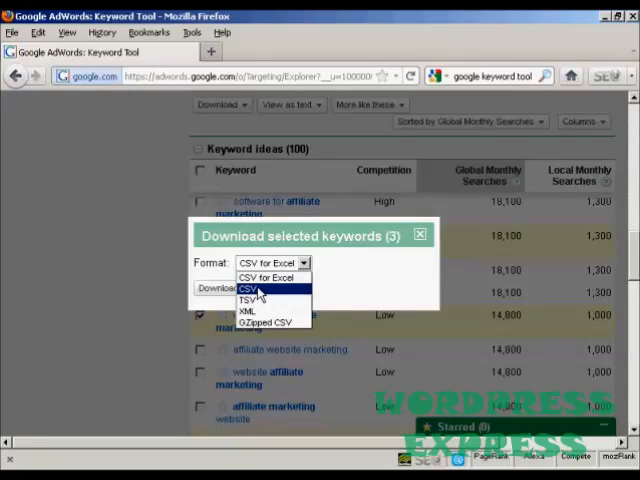
pyautogui.moveTo(256, 300)
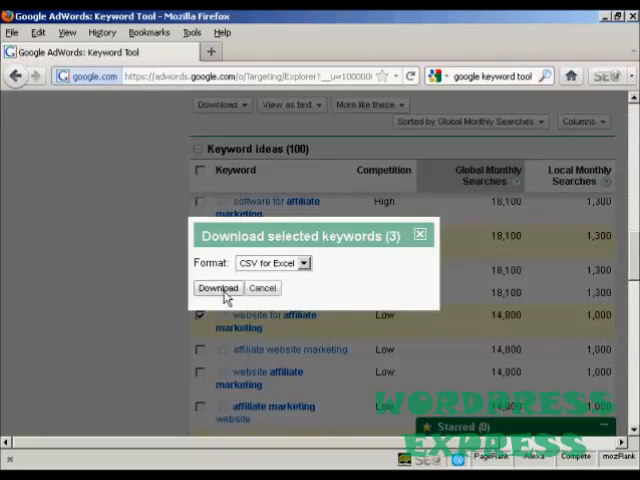
pyautogui.click(218, 288)
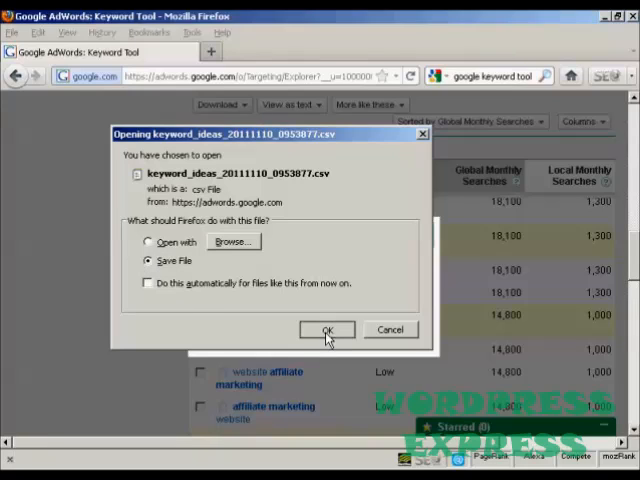
pyautogui.click(326, 330)
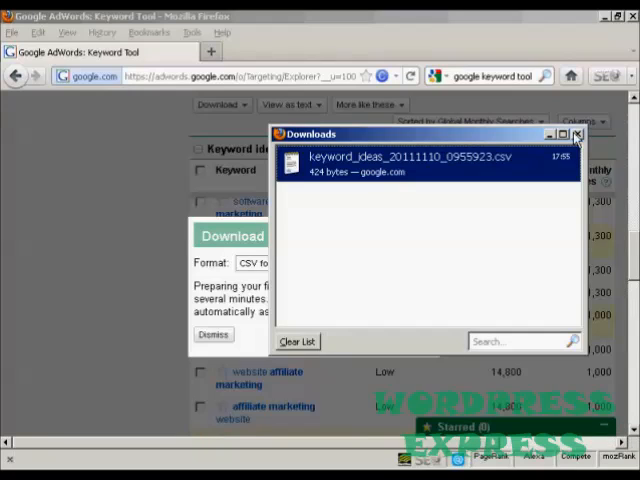
# - Open the downloaded keyword_ideas CSV from Firefox's Downloads window into a spreadsheet
pyautogui.click(576, 134)
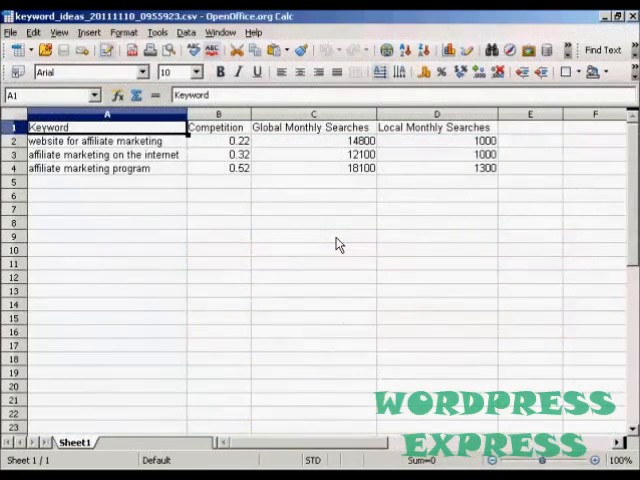
pyautogui.moveTo(312, 228)
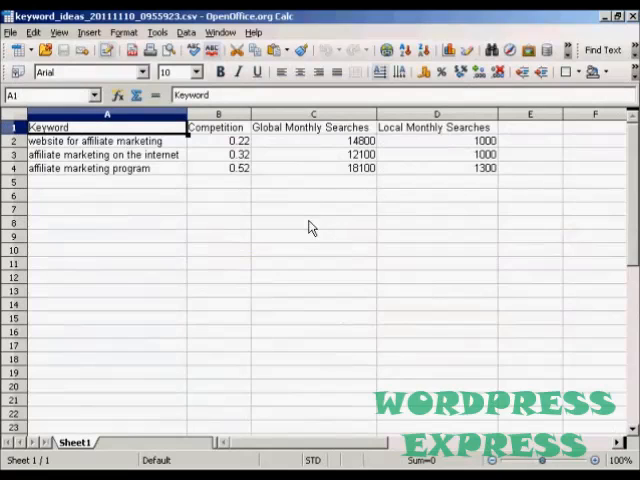
pyautogui.click(106, 140)
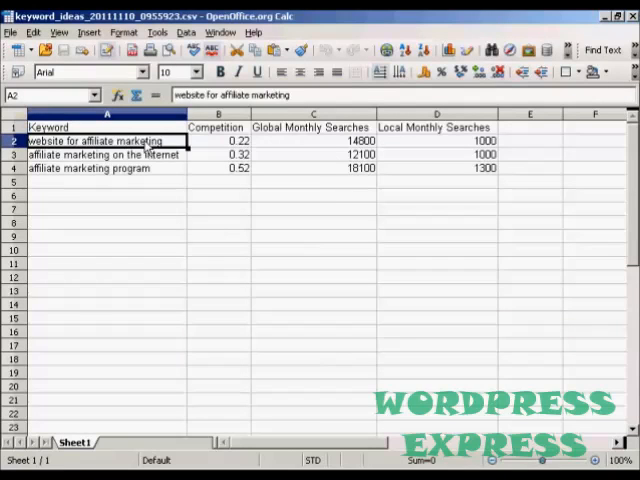